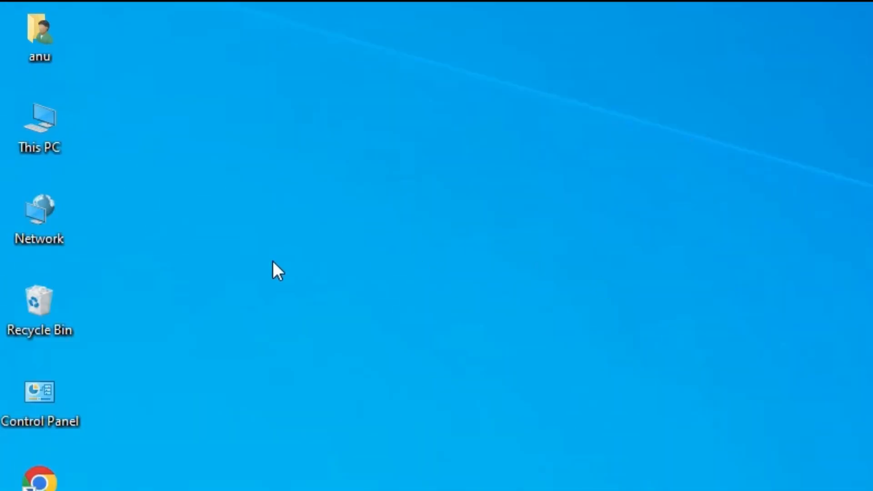
- View This PC's system information to check the Windows version and architecture
click(39, 128)
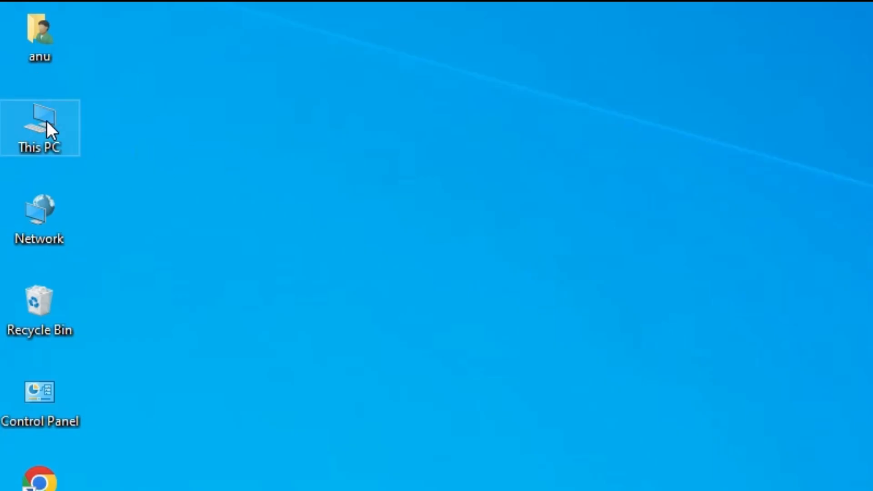
right_click(39, 117)
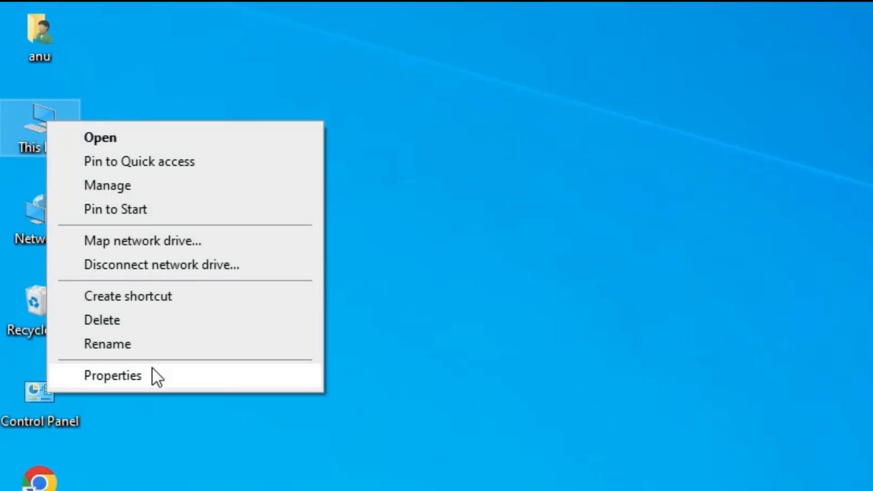
click(112, 374)
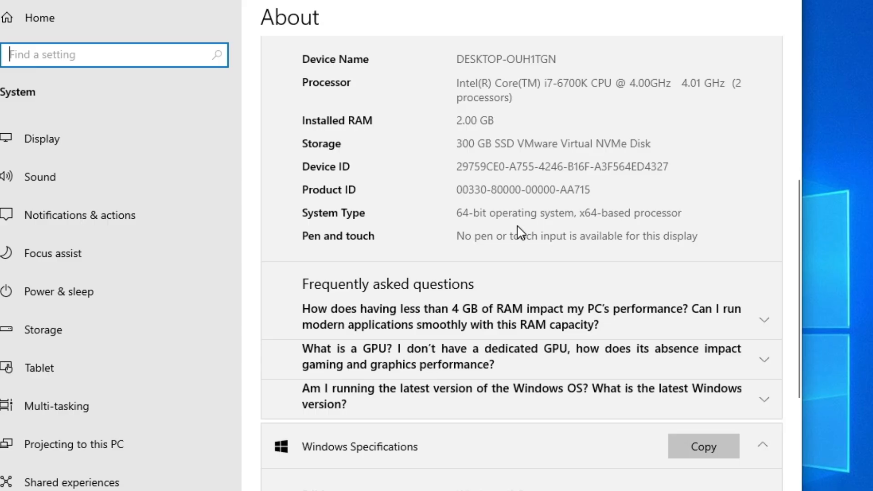
mouse_move(423, 213)
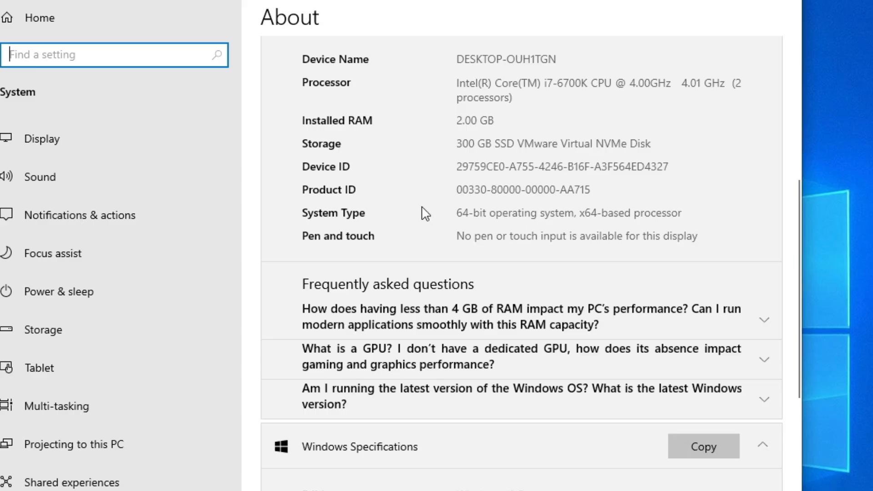
mouse_move(488, 220)
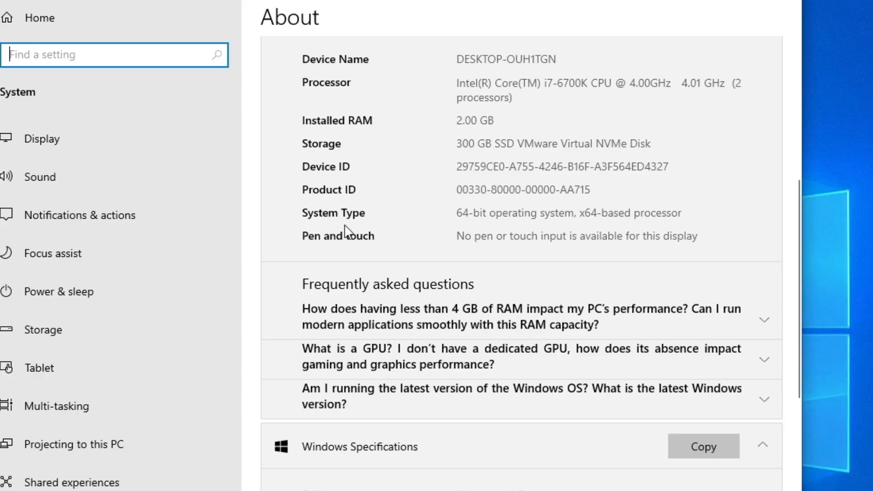
mouse_move(567, 222)
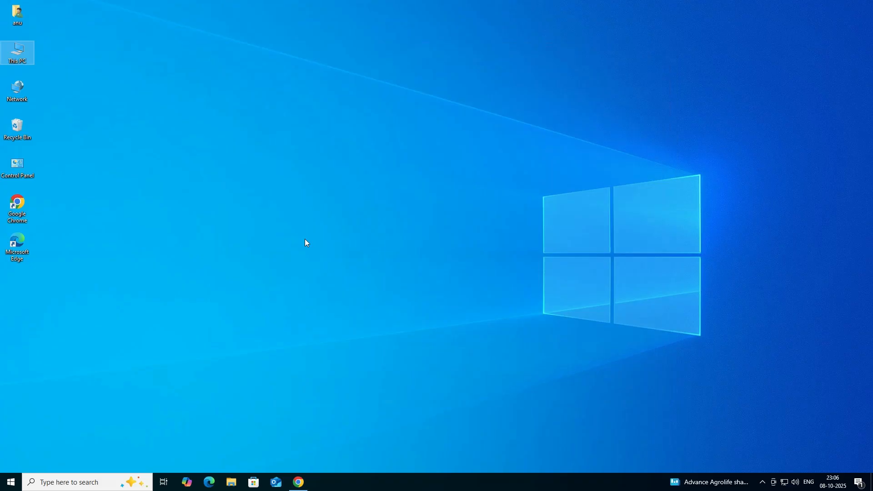
mouse_move(249, 278)
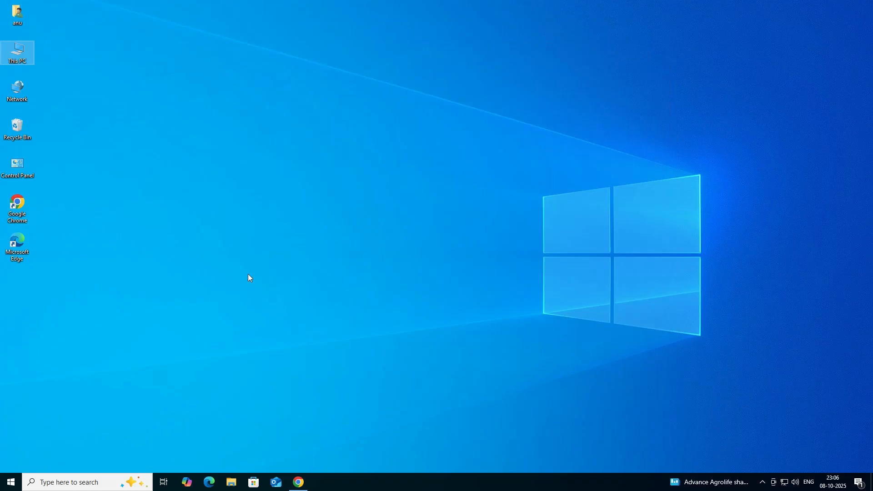
- Search Google for 'canon G3730 printer driver download' and open the PIXMA G3730 - Support result
click(299, 482)
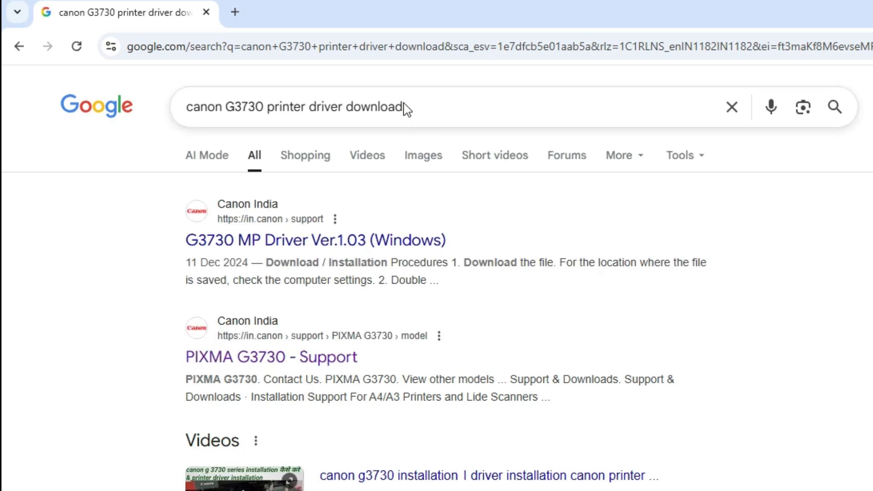
mouse_move(315, 240)
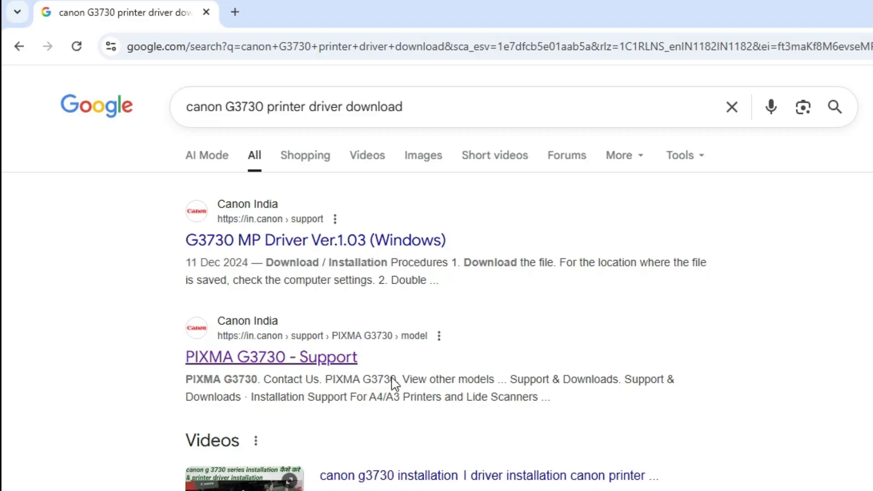
click(271, 356)
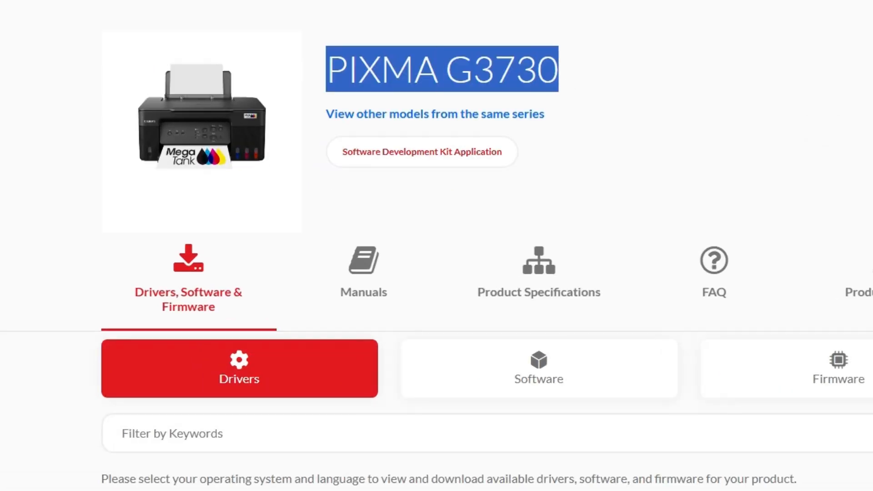
- Reach the Drivers section and show the Compatible Operating System choices with Windows 10 (x64) selected
scroll(down, 3)
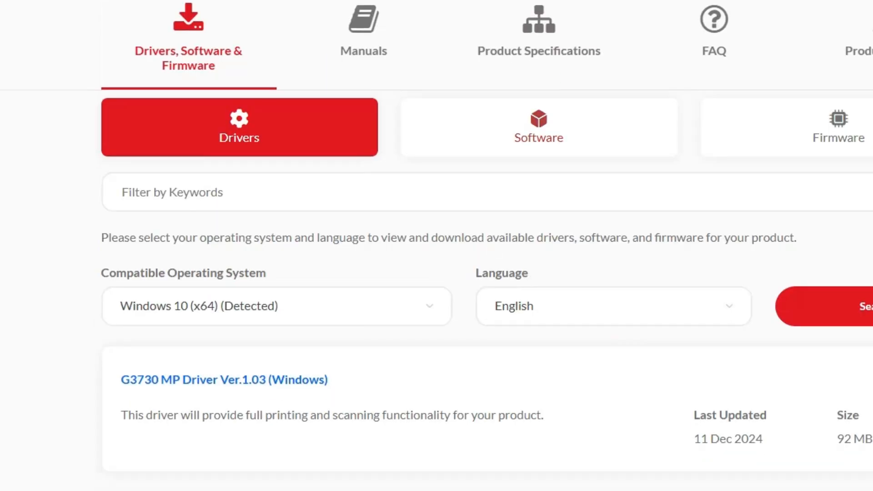
scroll(down, 3)
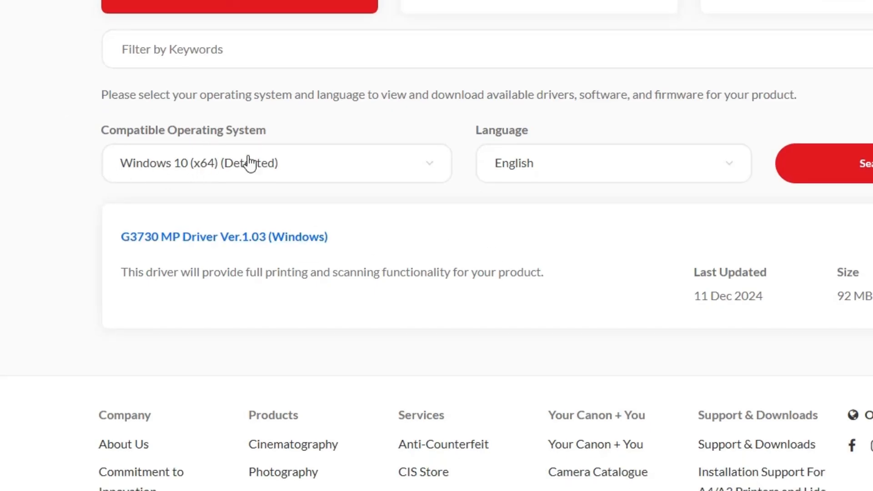
mouse_move(184, 187)
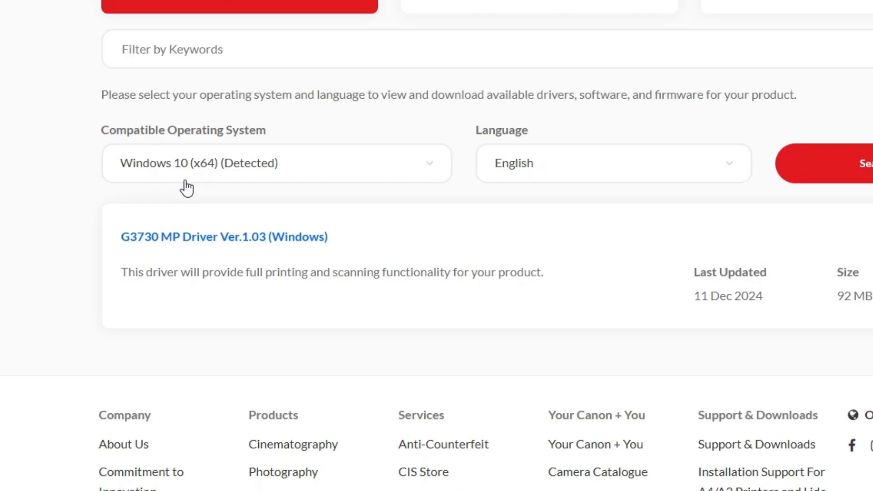
click(276, 163)
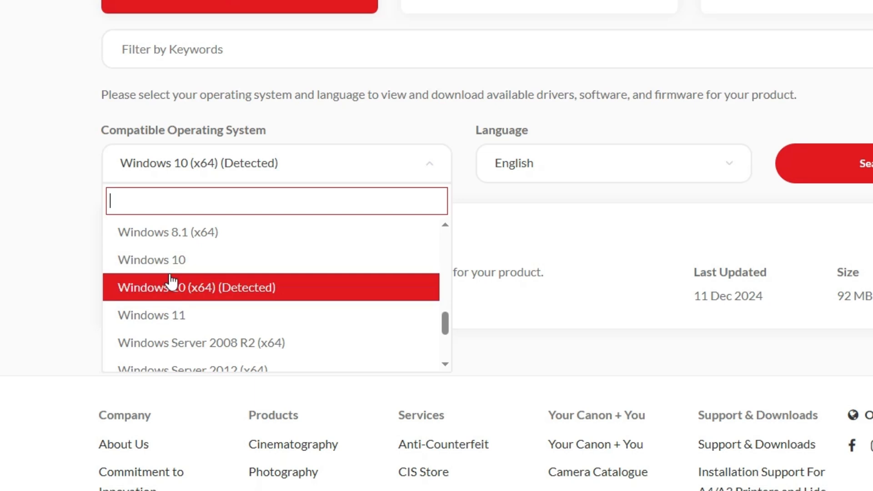
mouse_move(151, 259)
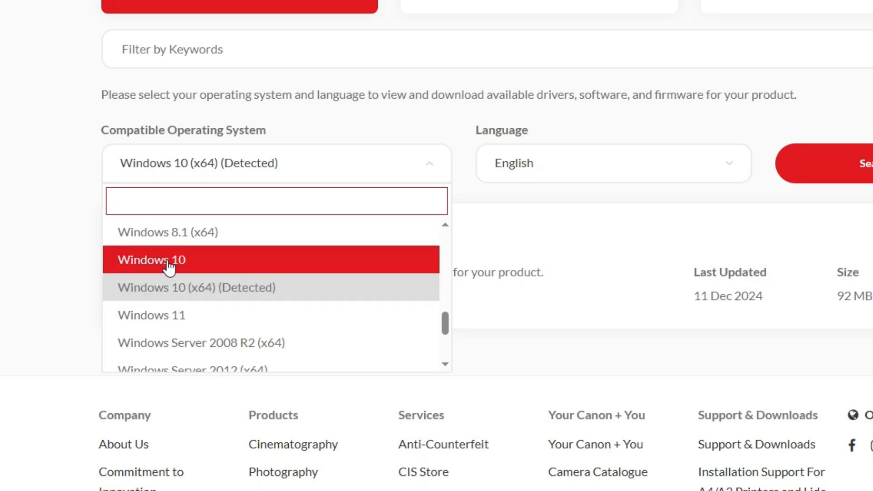
mouse_move(192, 301)
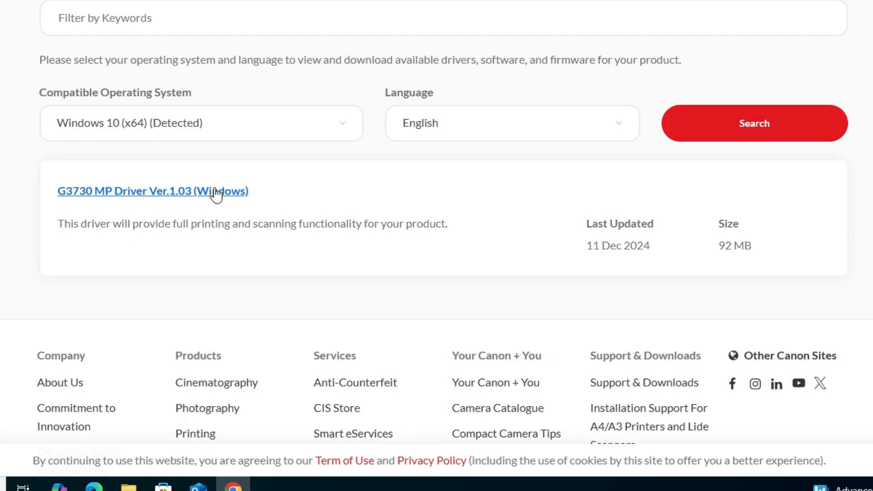
mouse_move(200, 200)
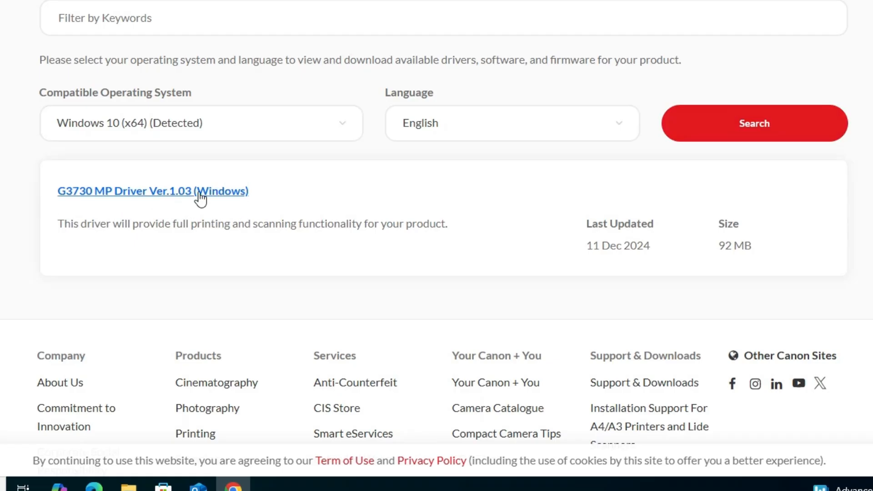
- Download the G3730 MP Driver Ver.1.03 for Windows and show it in Chrome's downloads
click(153, 191)
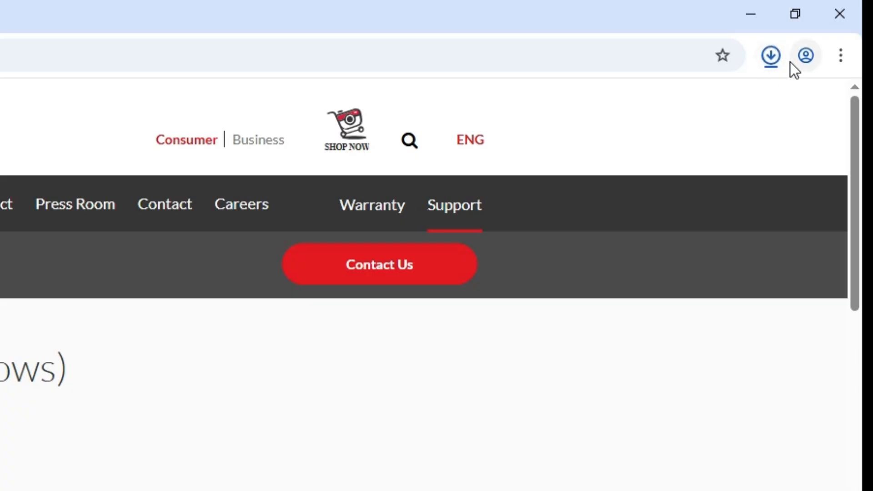
click(771, 55)
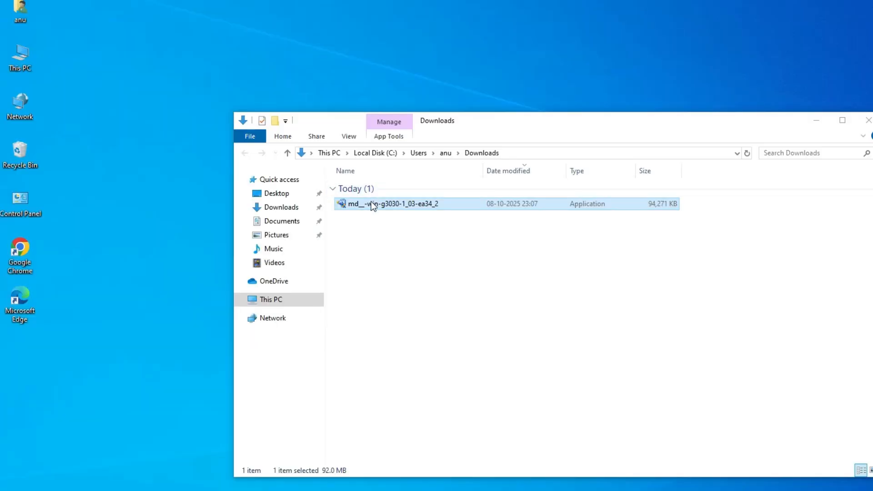
- Move the downloaded Canon driver installer from Downloads onto the desktop
drag(390, 203, 107, 309)
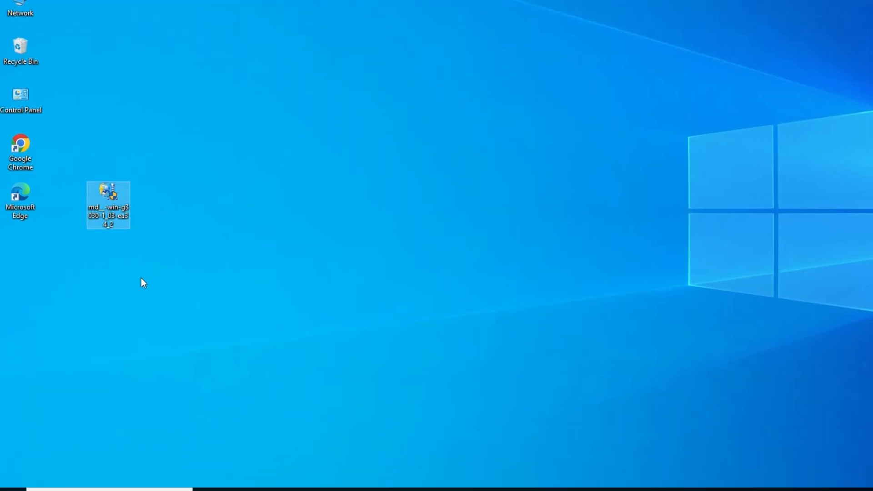
mouse_move(147, 213)
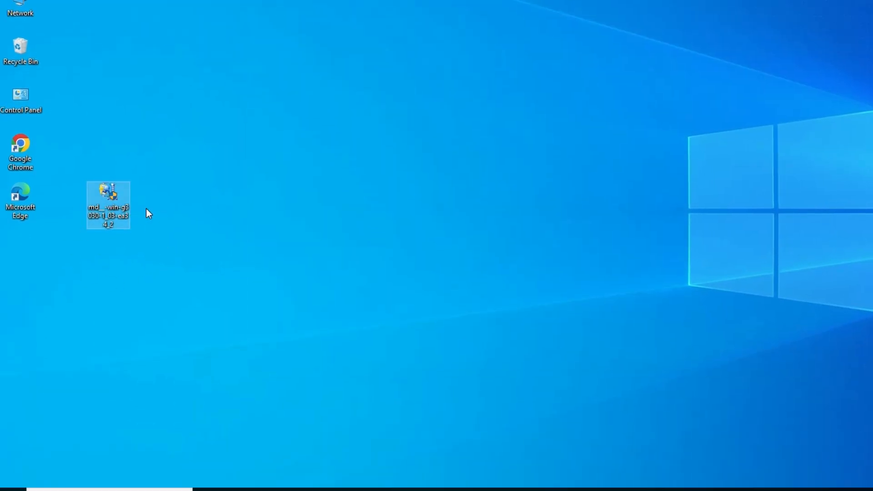
mouse_move(144, 216)
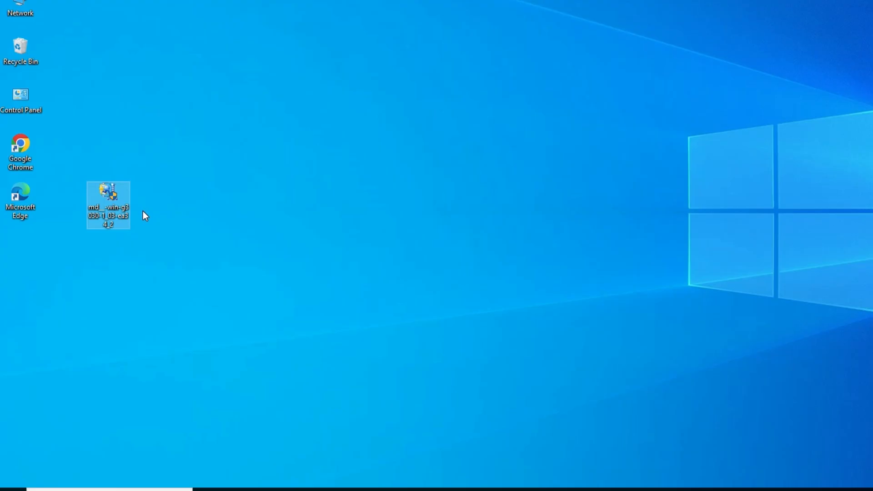
mouse_move(180, 160)
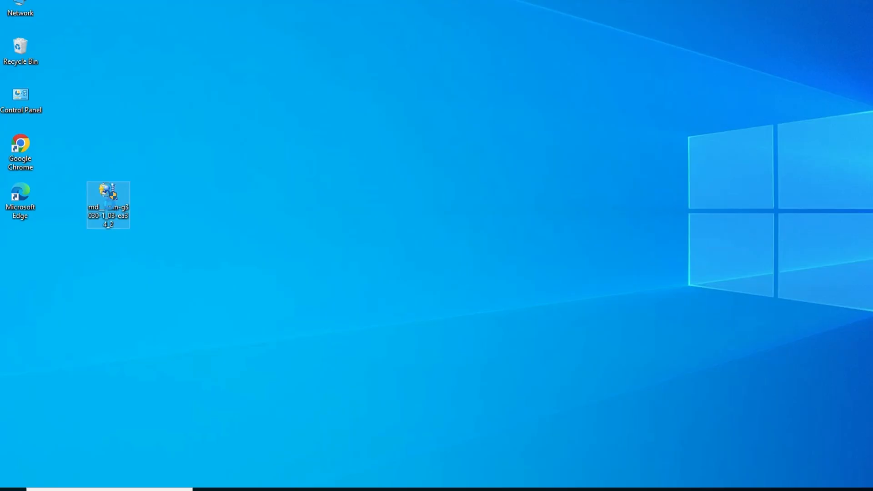
- Extract the driver package into an md__-win-g3030 folder on the desktop and view its inner package folder
right_click(108, 205)
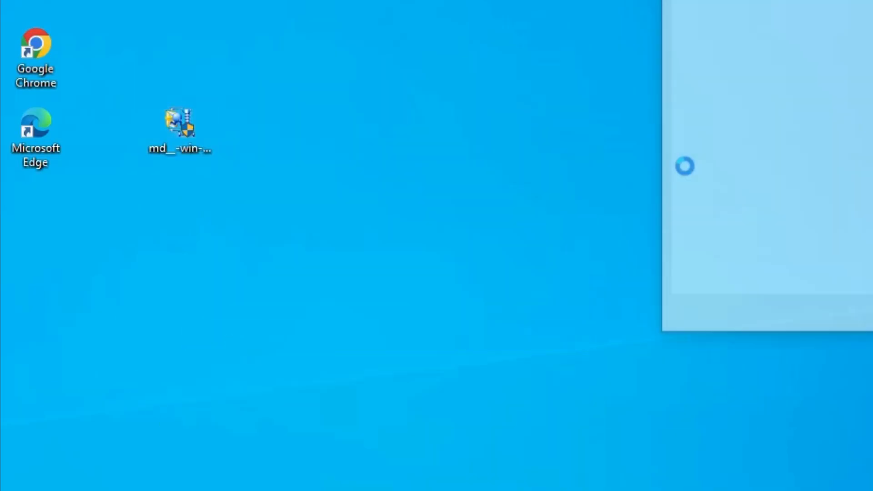
double_click(180, 126)
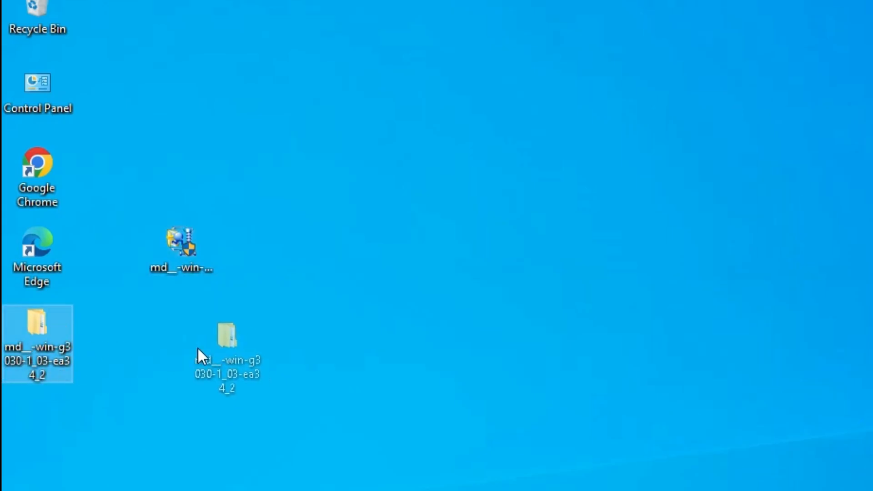
double_click(226, 334)
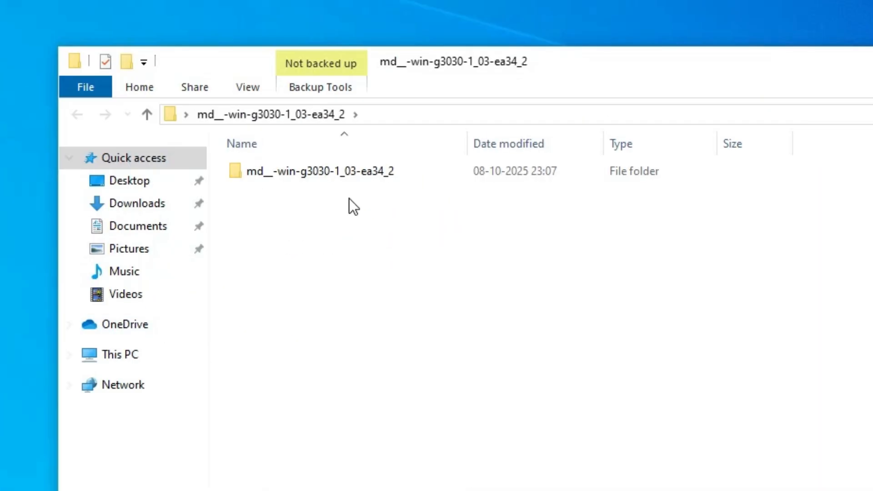
double_click(319, 171)
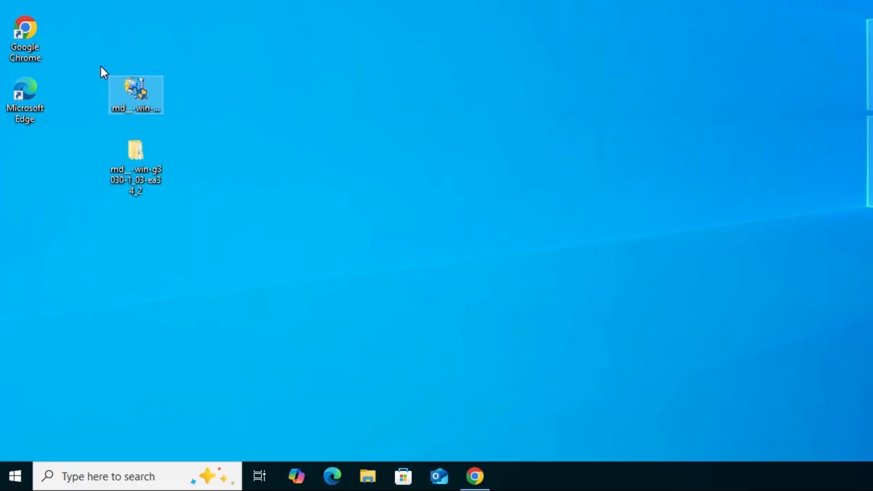
mouse_move(96, 73)
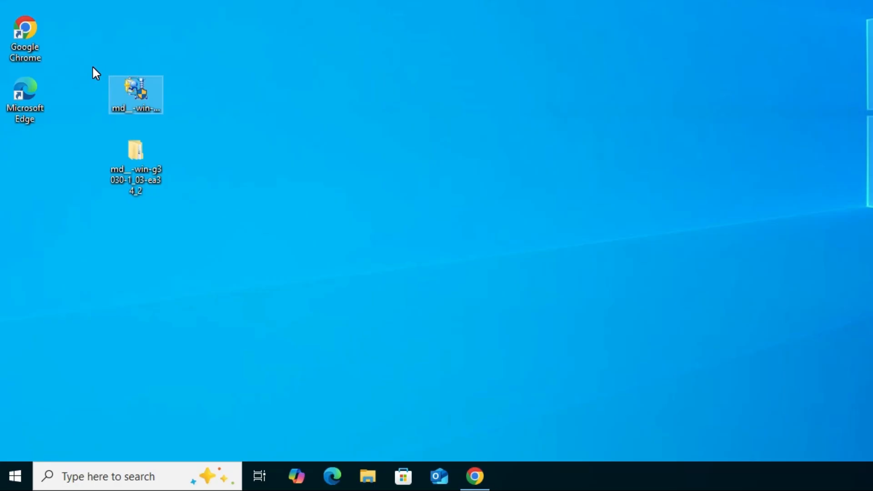
- Reach Printers & scanners in Windows Settings via Start > Settings > Devices
click(14, 476)
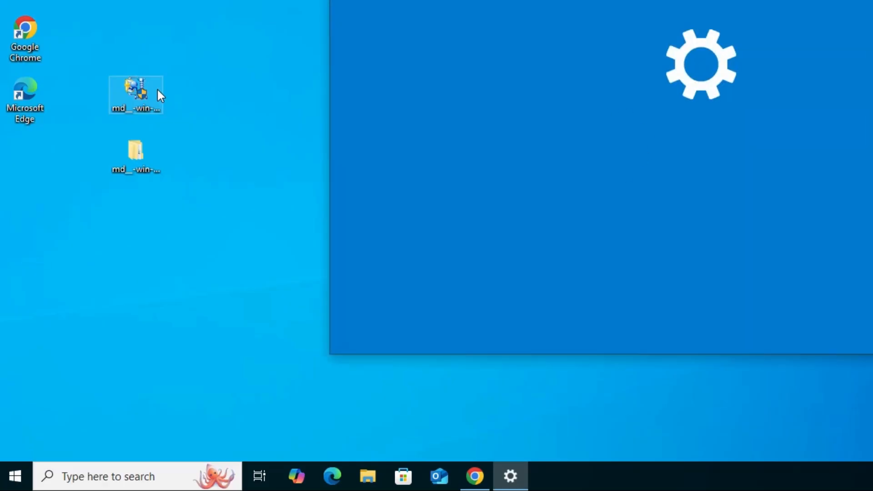
click(510, 477)
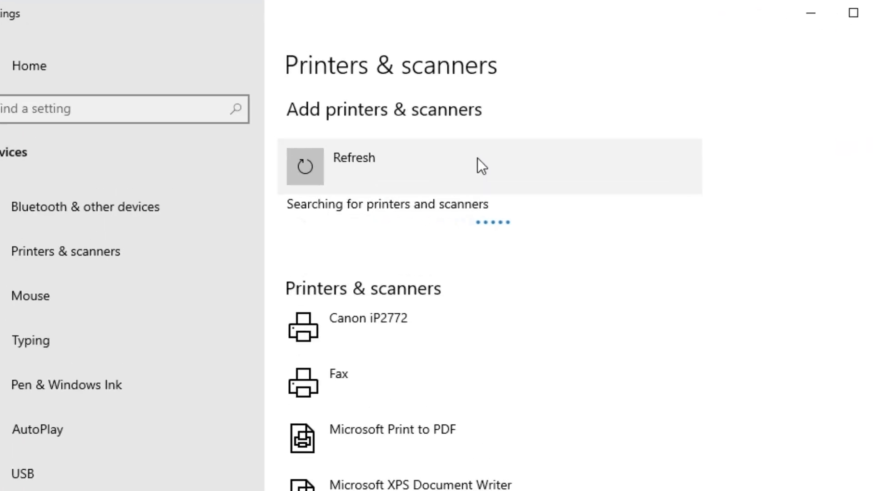
mouse_move(258, 124)
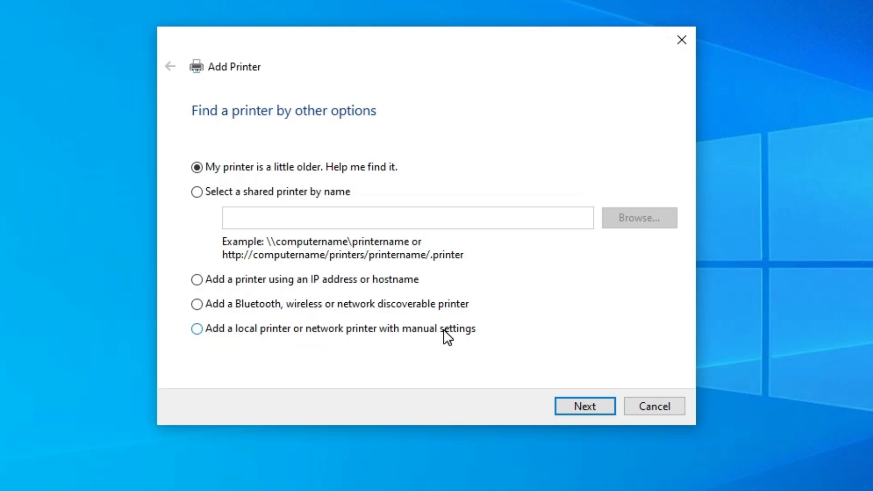
- Choose 'Add a local printer or network printer with manual settings' and continue to port selection
click(196, 328)
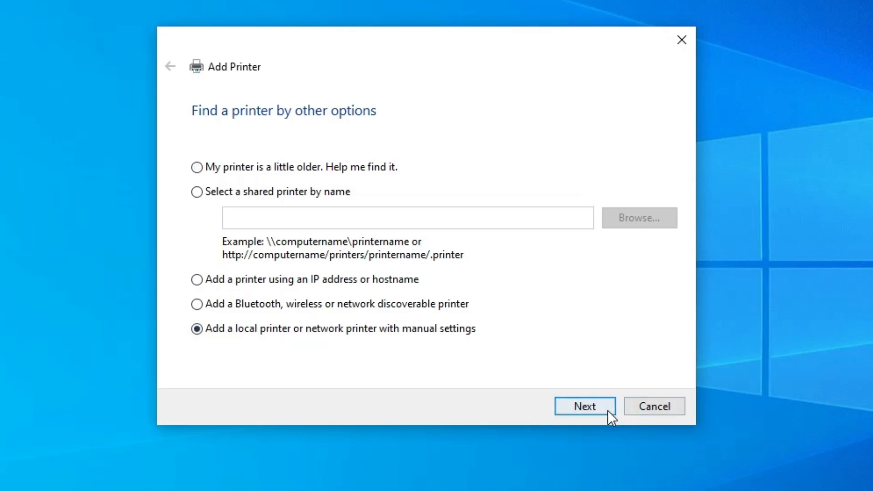
click(584, 406)
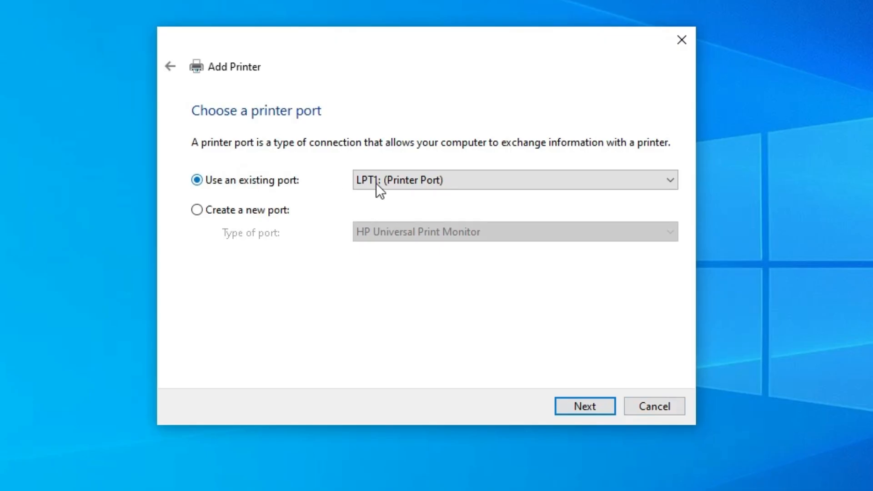
- Use the existing USB_001 (Local Port) for the printer and continue to driver installation
click(512, 180)
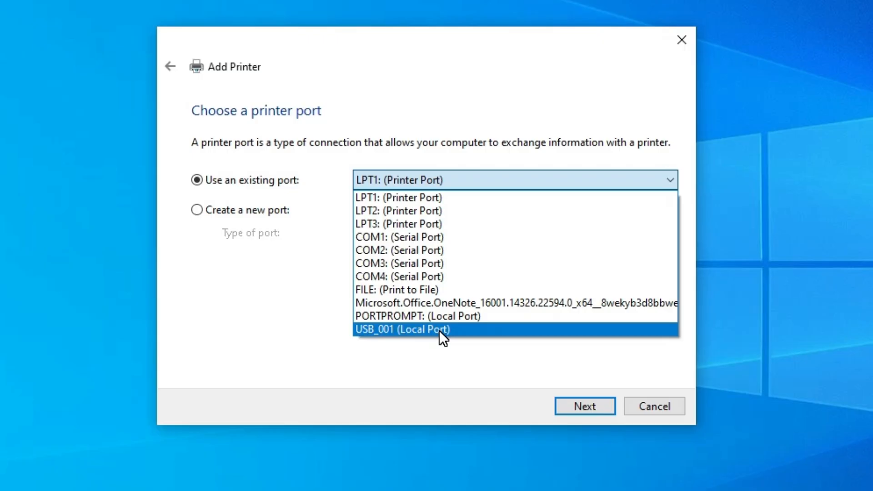
click(402, 329)
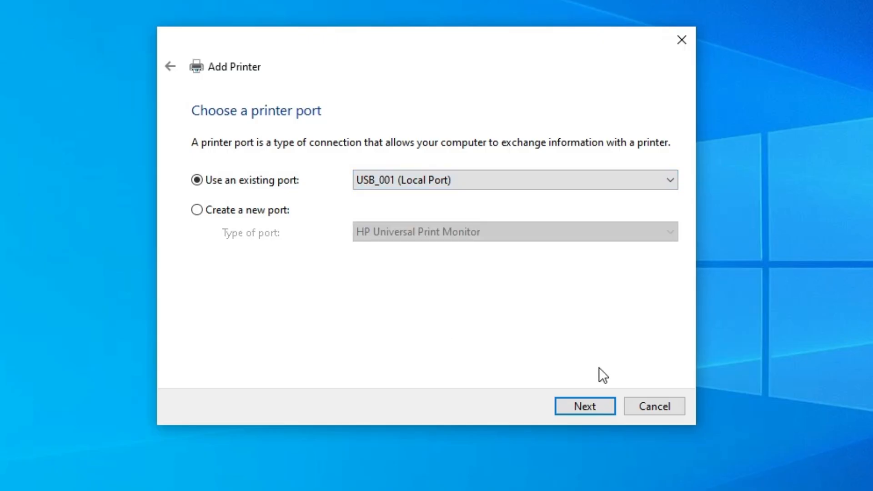
click(584, 406)
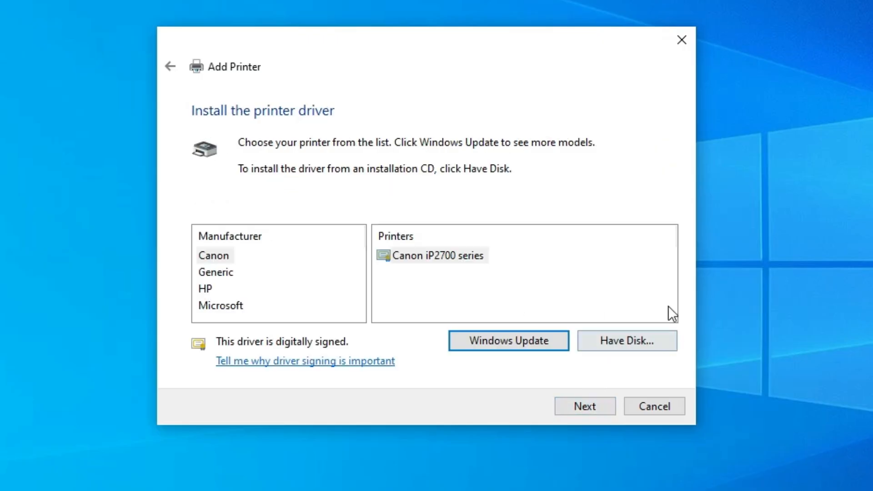
- Browse from Have Disk into the extracted md__-win-g3030 Driver folder on the desktop
click(627, 340)
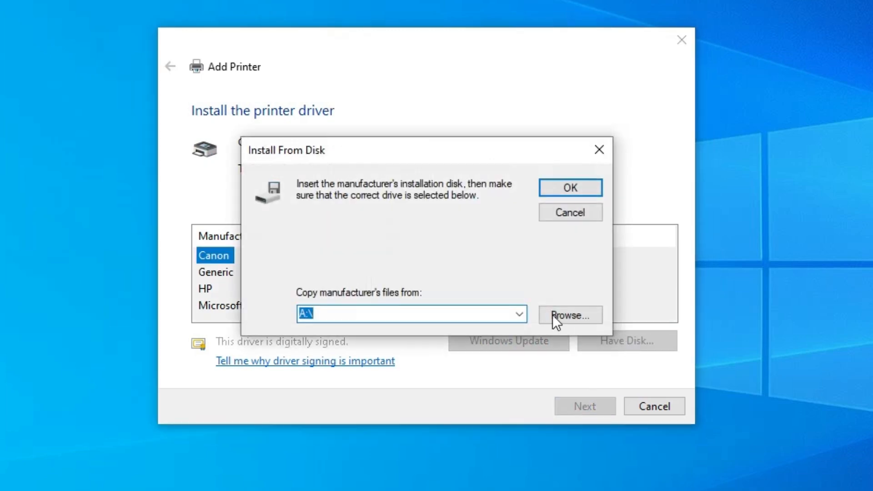
click(569, 315)
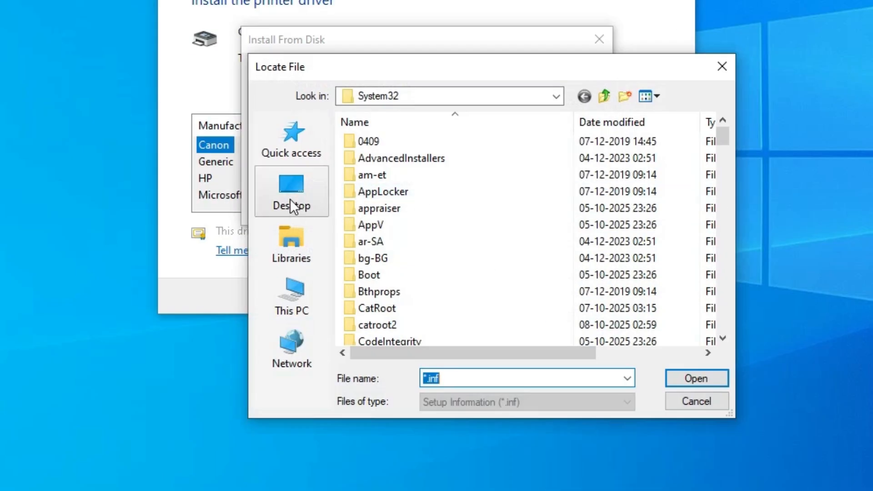
click(291, 189)
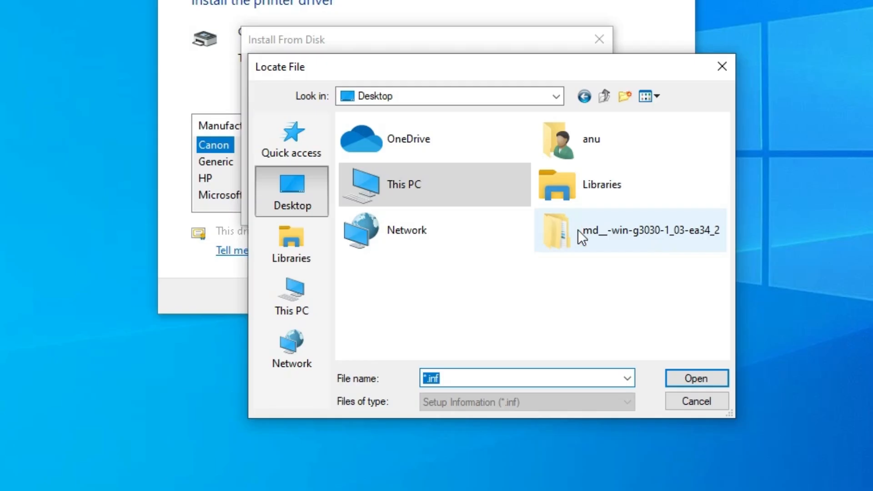
click(628, 230)
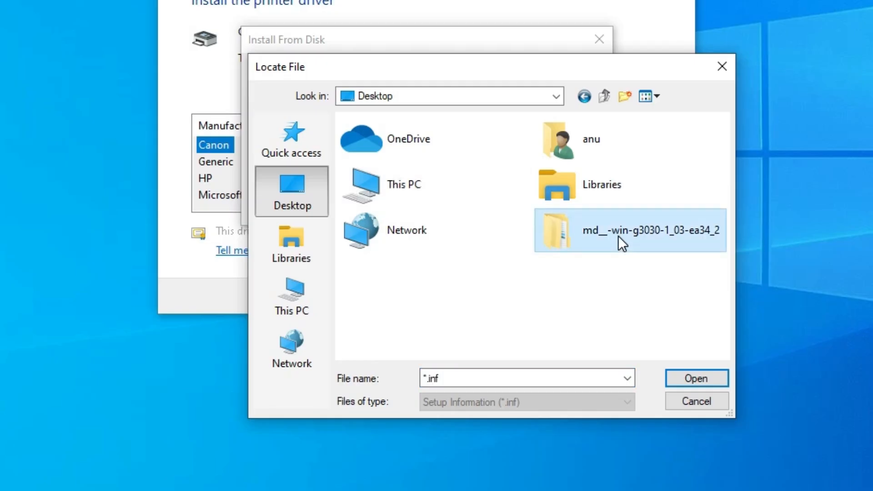
double_click(629, 230)
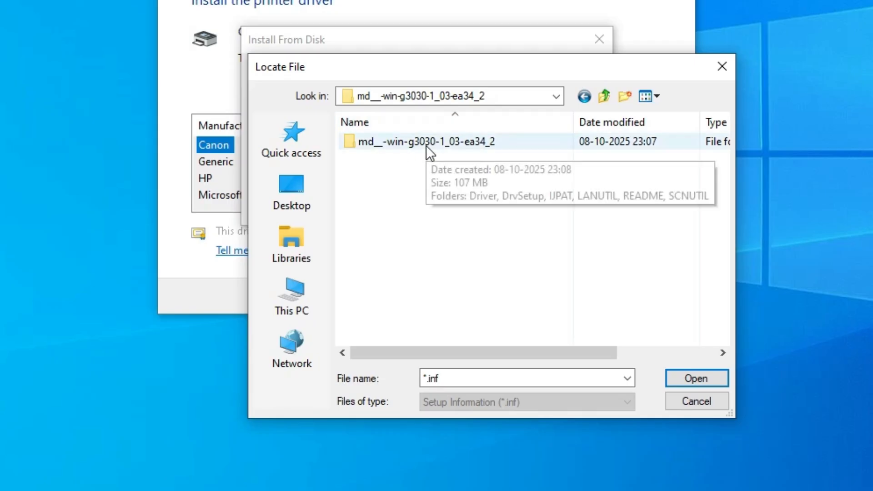
double_click(434, 142)
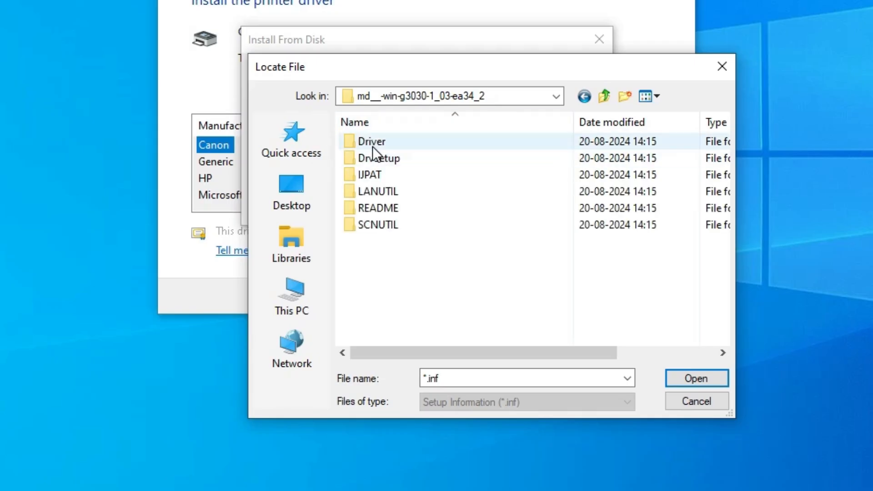
double_click(371, 141)
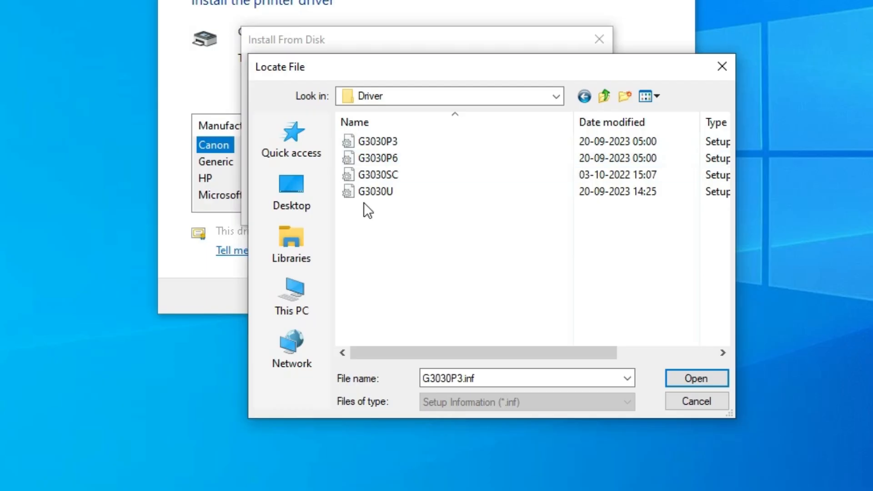
- Choose the G3030P3 setup file and confirm Install From Disk so Canon G3030 series is listed
click(377, 141)
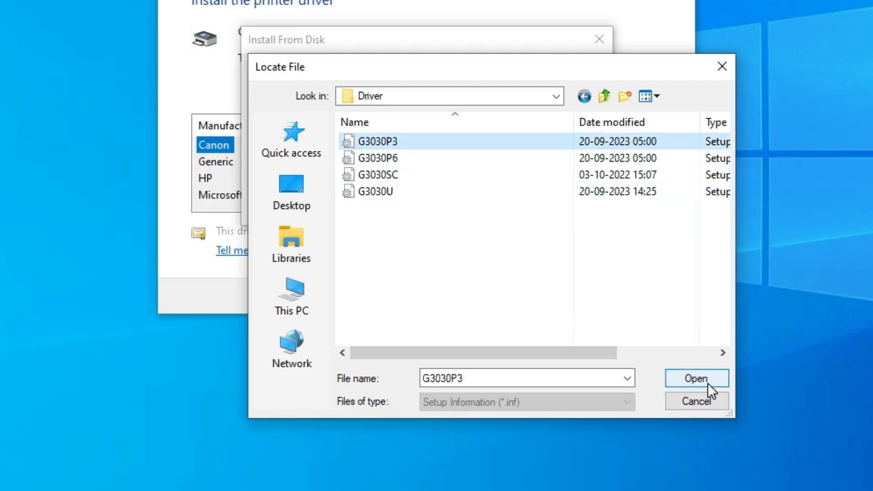
click(696, 378)
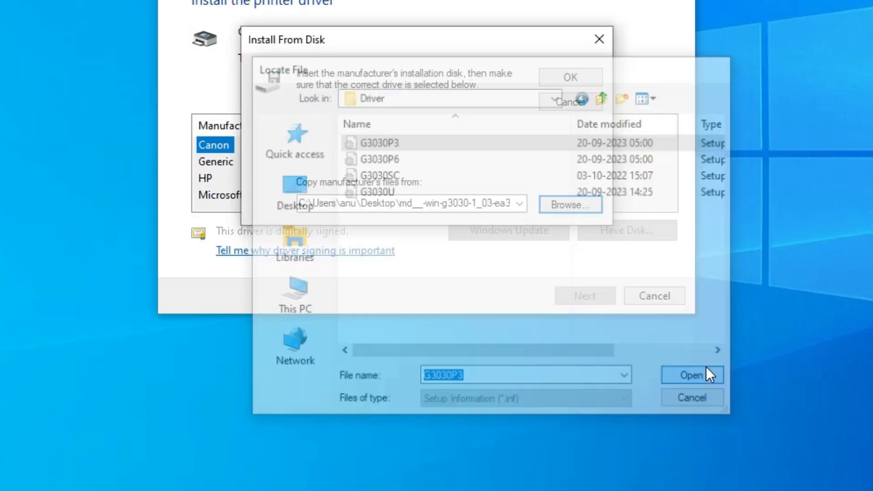
click(691, 375)
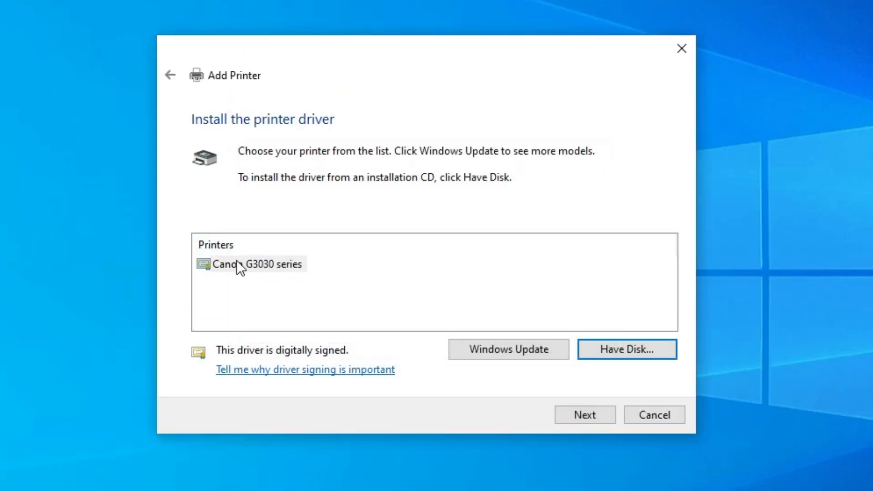
- Select the Canon G3030 series driver and continue to the printer naming step
click(256, 264)
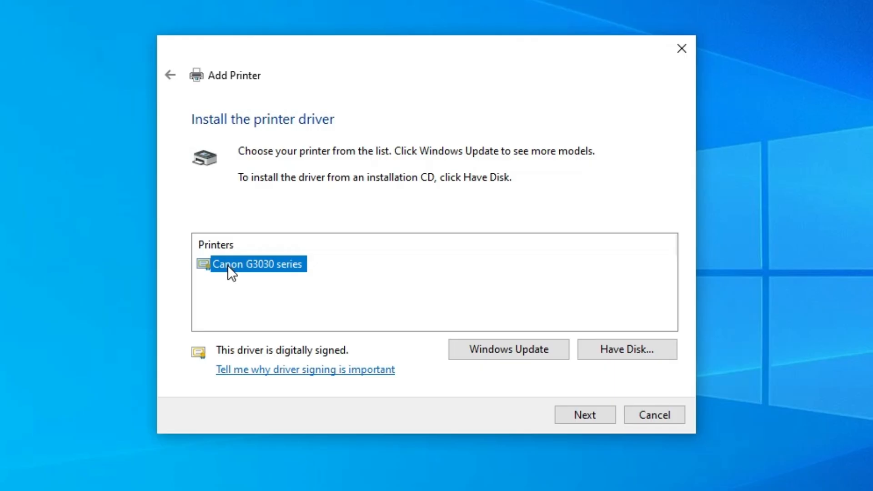
mouse_move(270, 280)
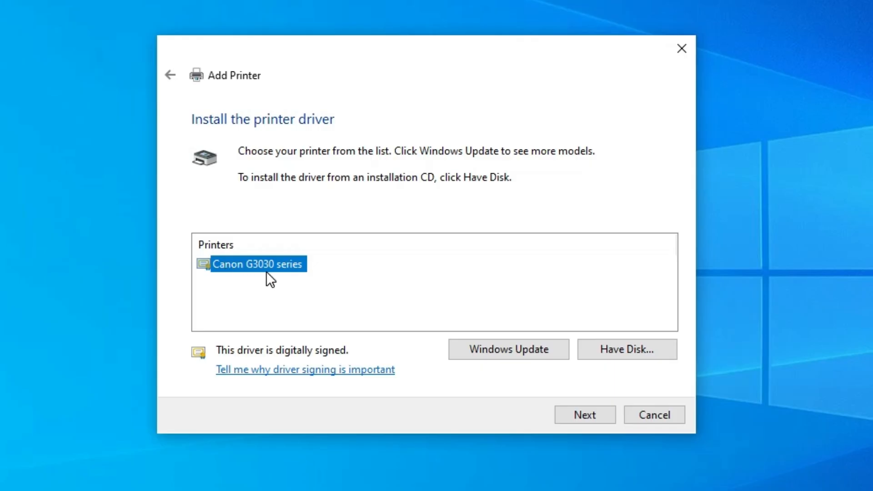
mouse_move(271, 271)
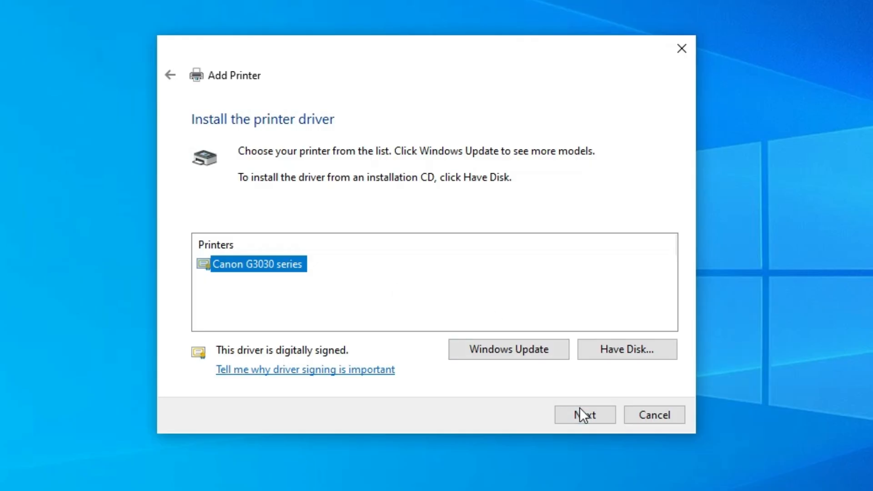
click(583, 414)
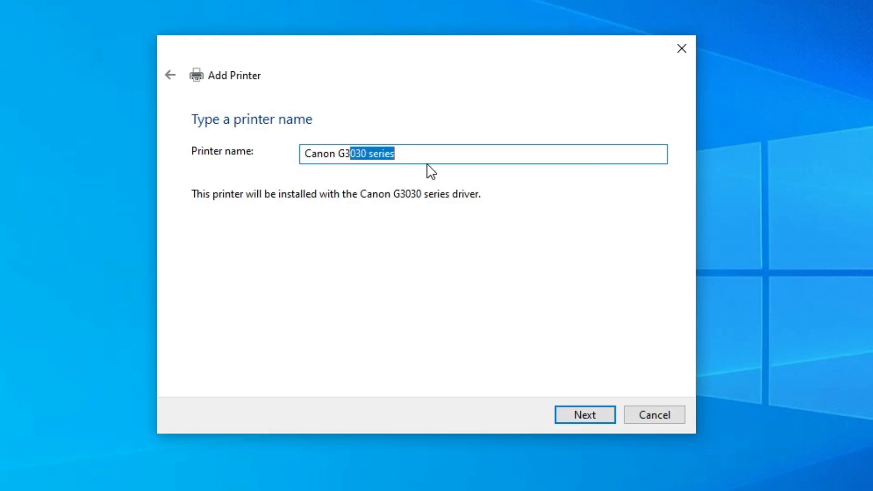
- Rename the printer to Canon G3730 and proceed to install it with the G3030 driver
key(Delete)
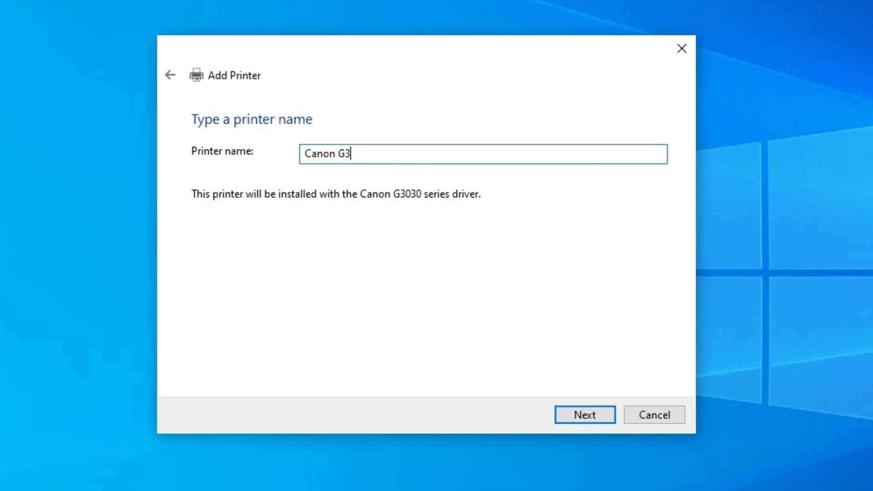
text(730)
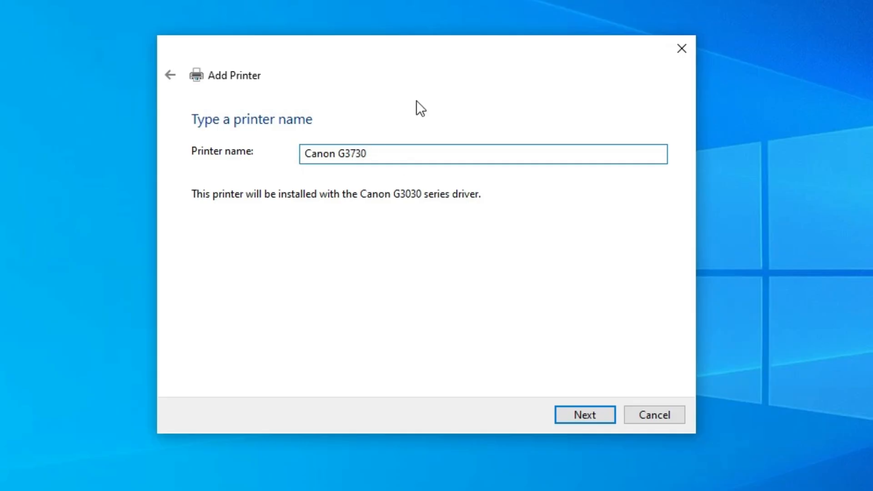
mouse_move(595, 363)
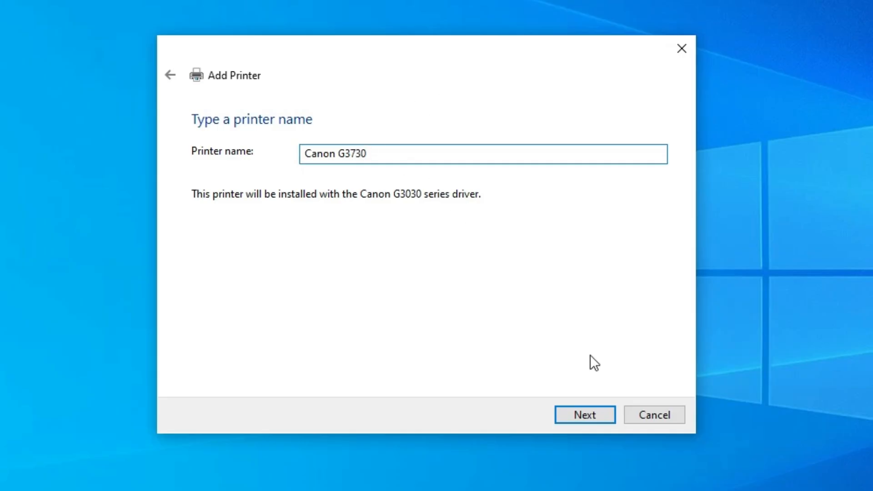
click(585, 415)
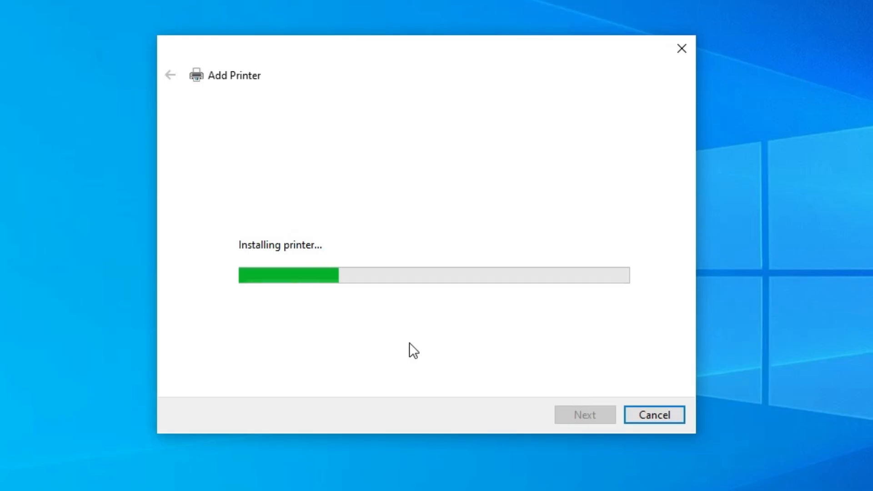
mouse_move(348, 334)
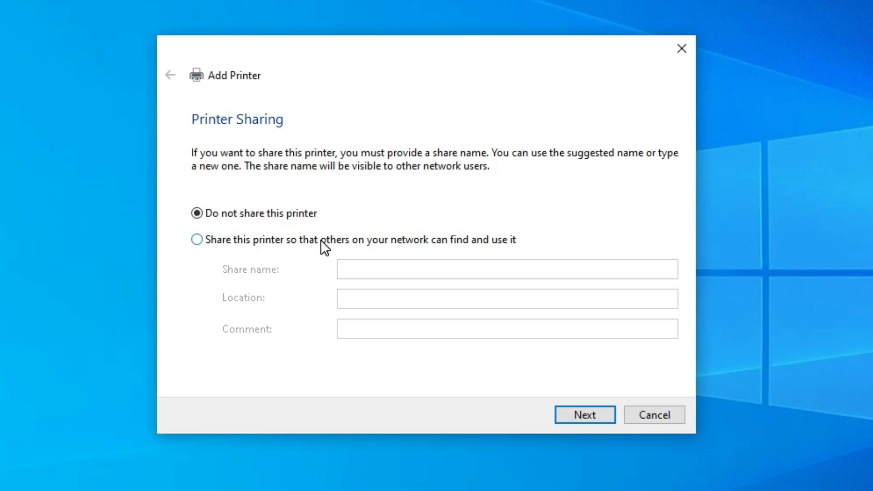
- Keep 'Do not share this printer', continue, and finish the wizard for Canon G3730
click(196, 213)
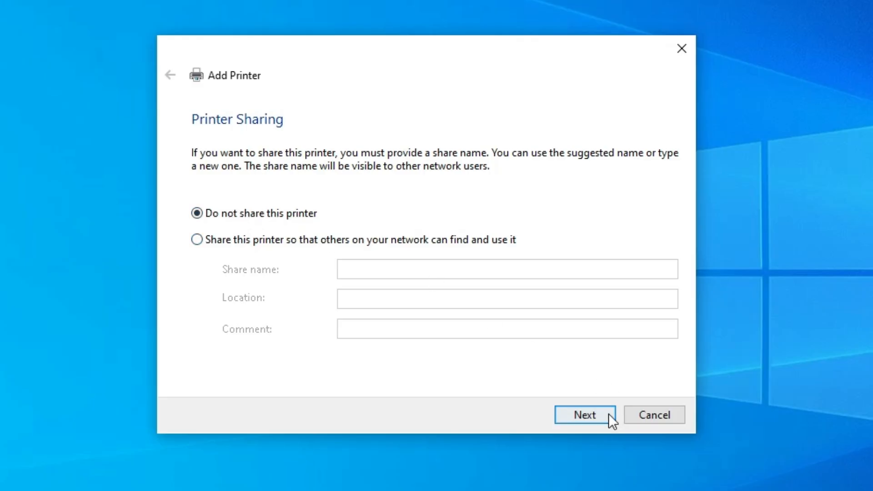
click(584, 414)
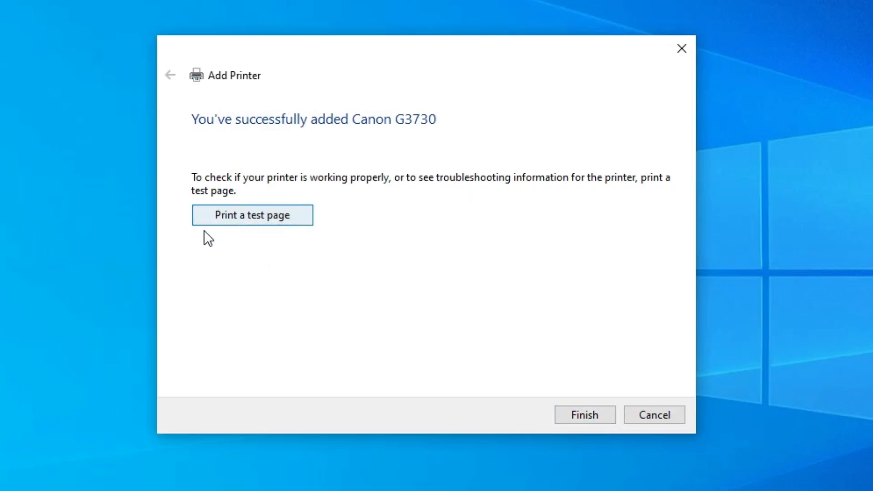
click(584, 415)
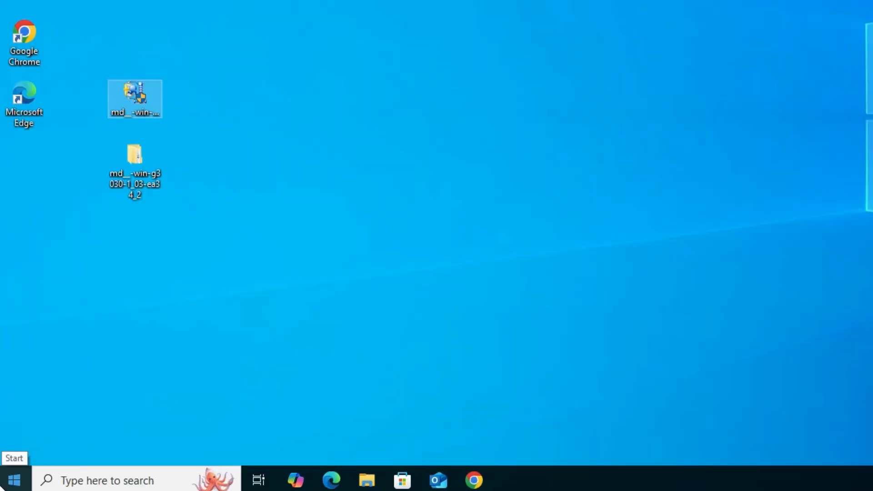
- Search 'pr', confirm Canon G3730 appears in Printers & scanners, then close Settings
text(p)
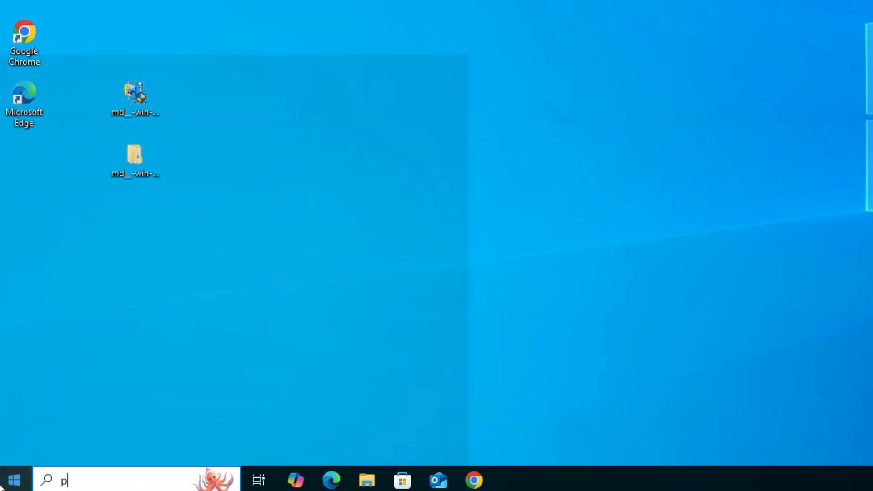
text(r)
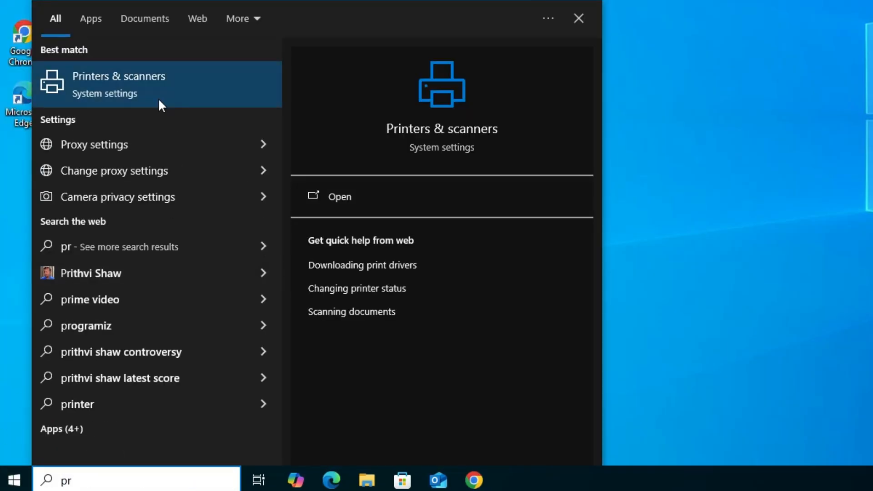
click(118, 83)
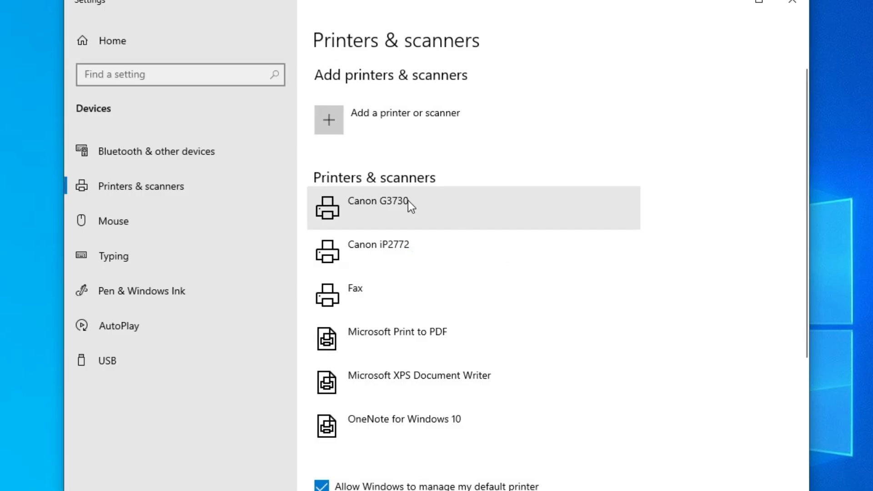
mouse_move(398, 220)
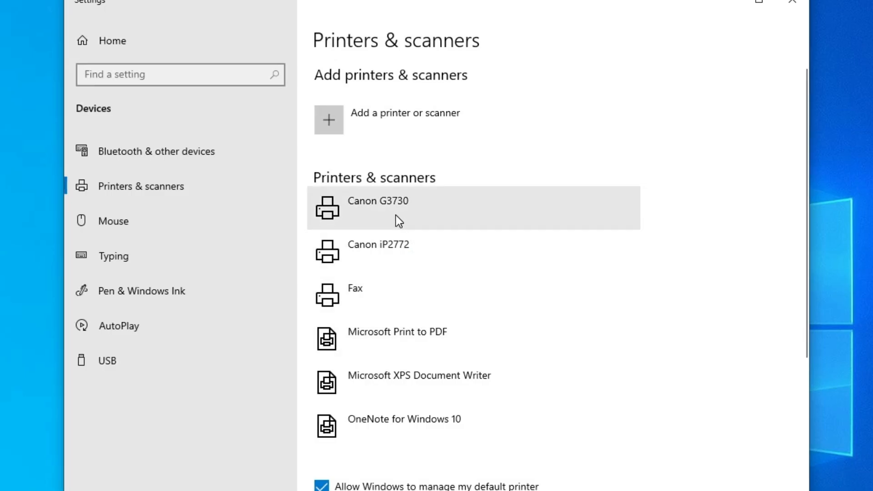
mouse_move(396, 219)
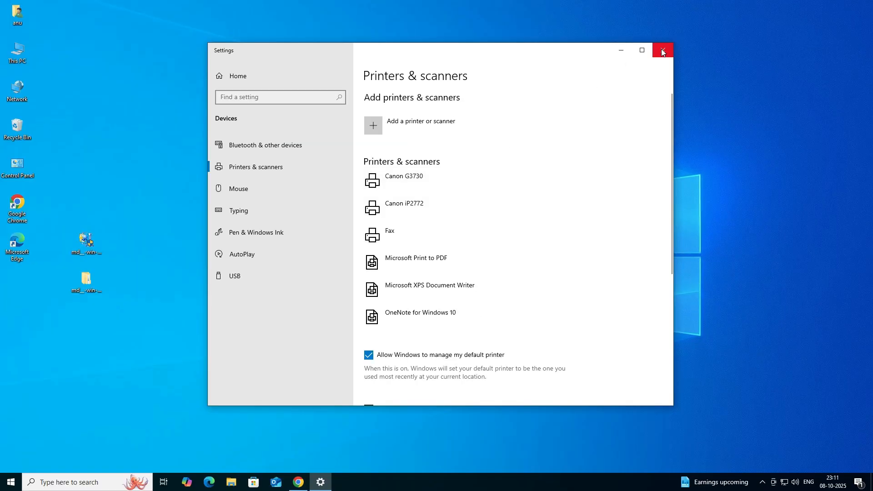
click(662, 50)
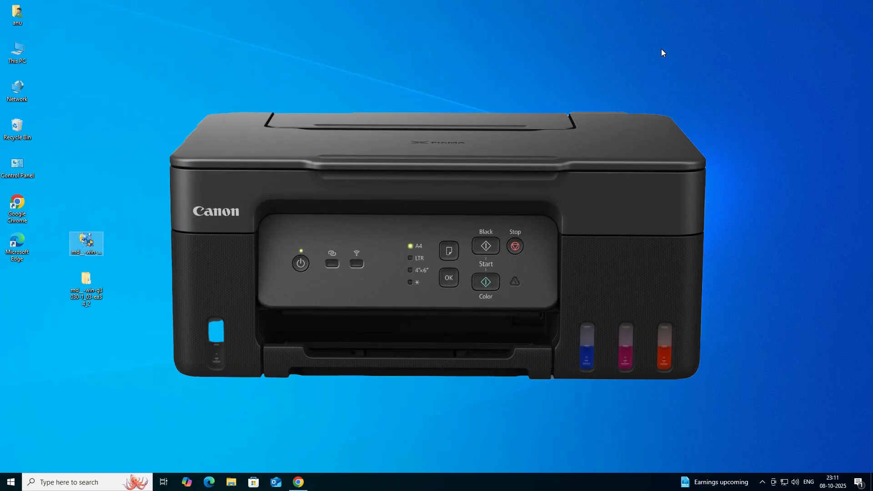